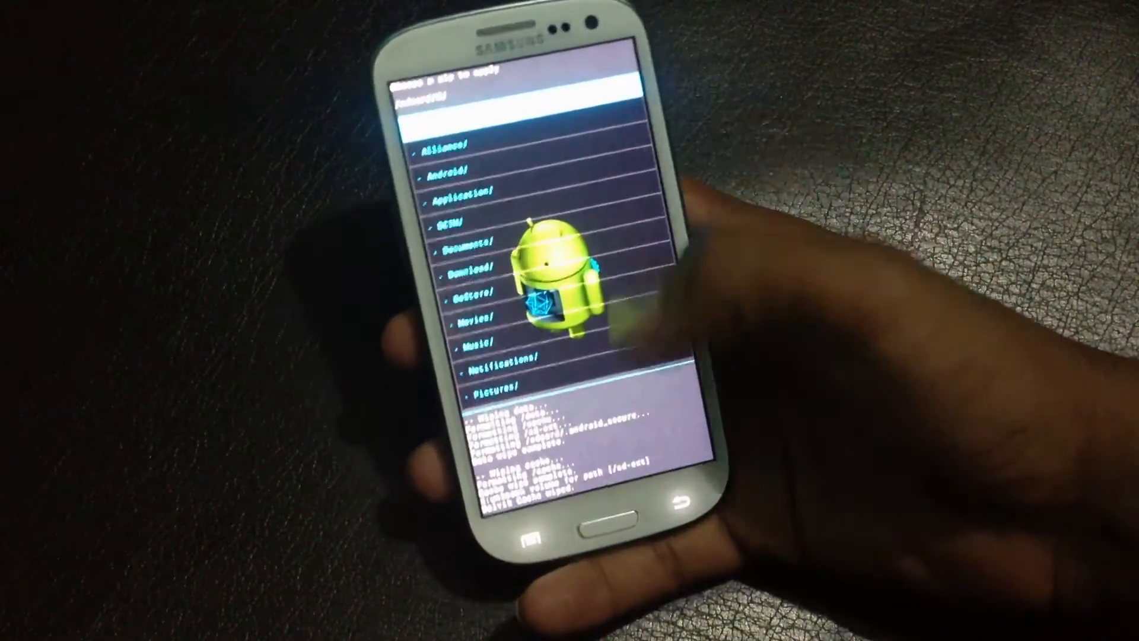
# - Scroll down the SD card folder list until UltimaROM/ is visible
pyautogui.scroll(-3)
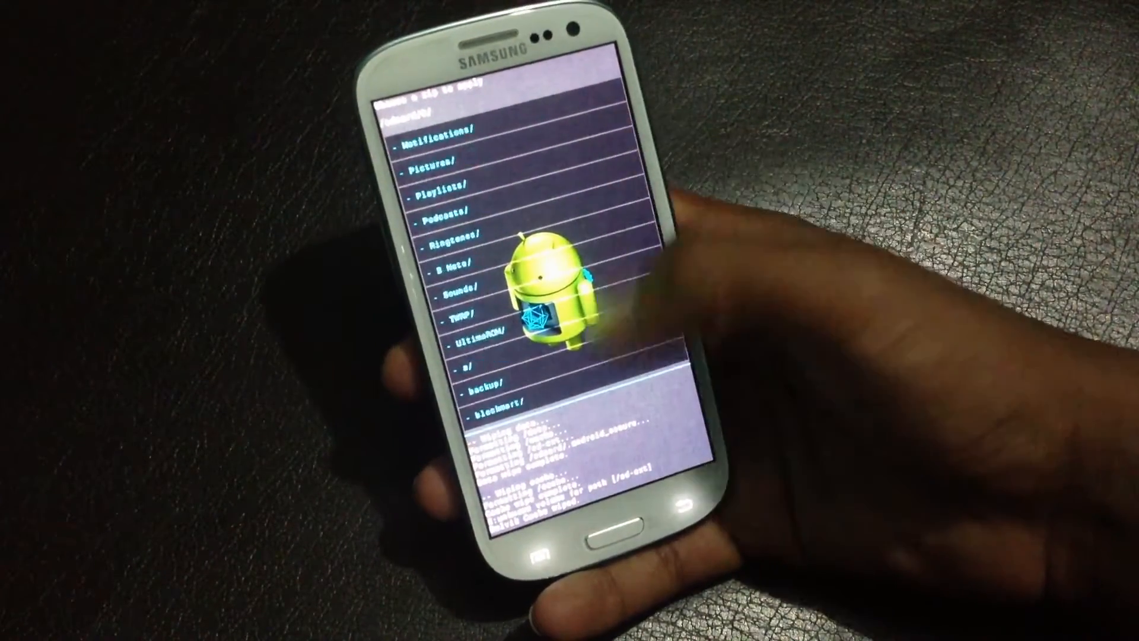
pyautogui.scroll(-3)
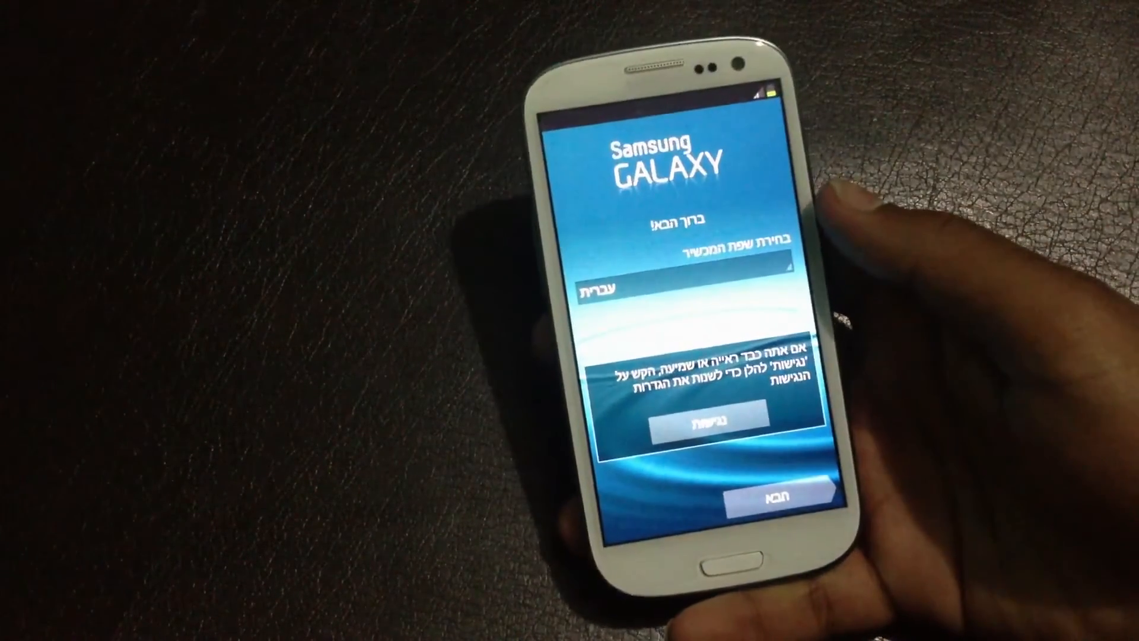
# - Pass the welcome screen and skip Google account setup with Not now
pyautogui.click(685, 291)
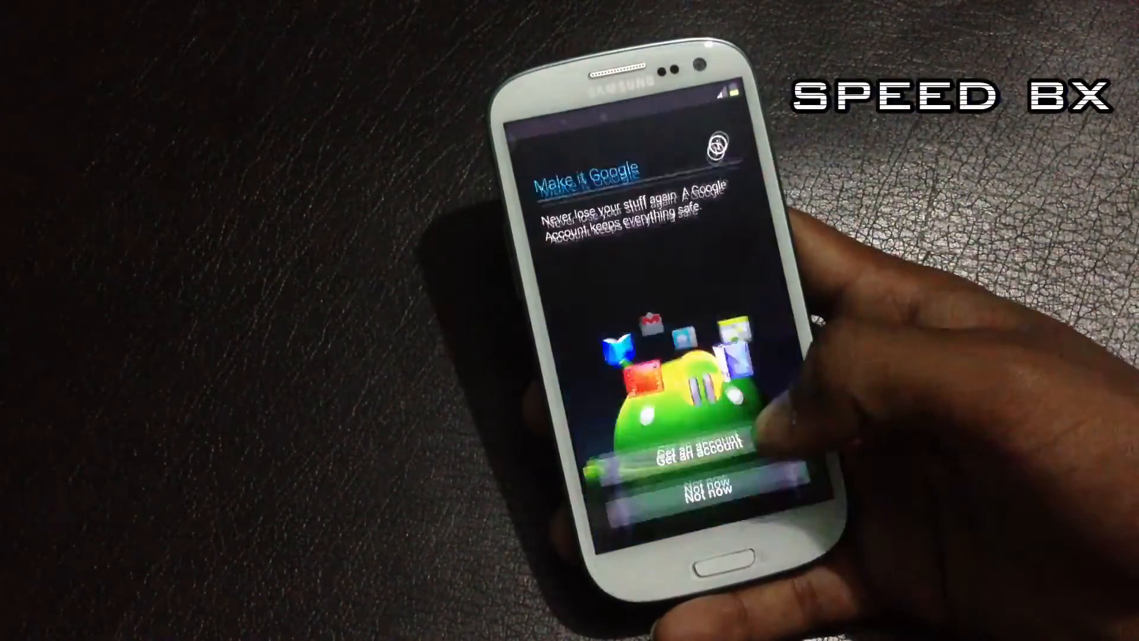
pyautogui.click(706, 489)
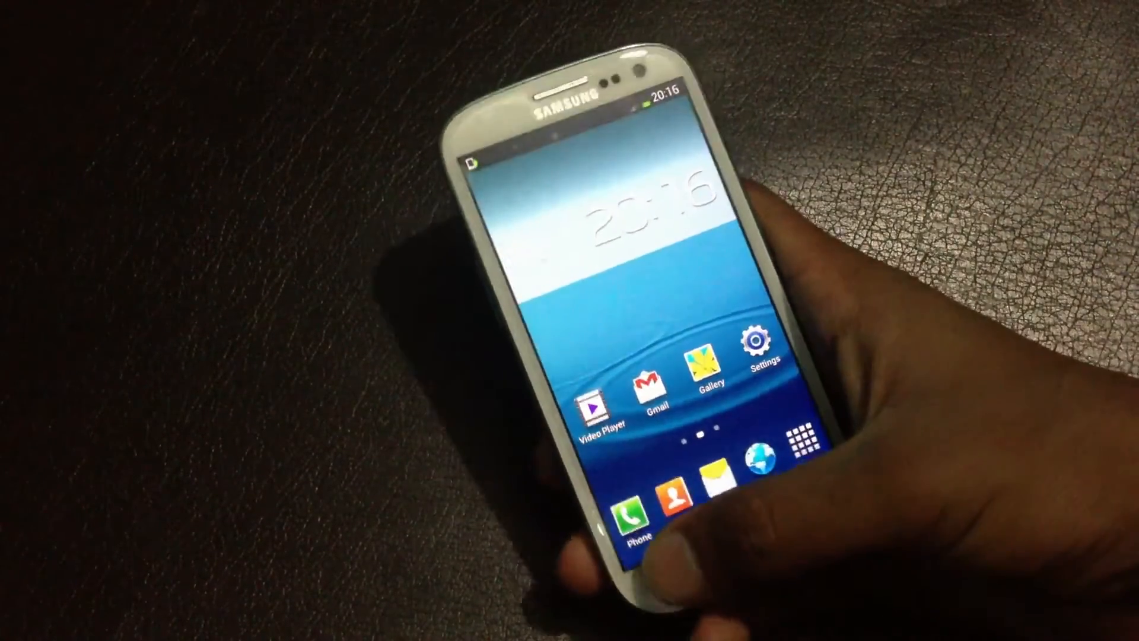
# - Open Settings > About device and launch the Android 4.2.1 Jelly Bean animation
pyautogui.click(758, 347)
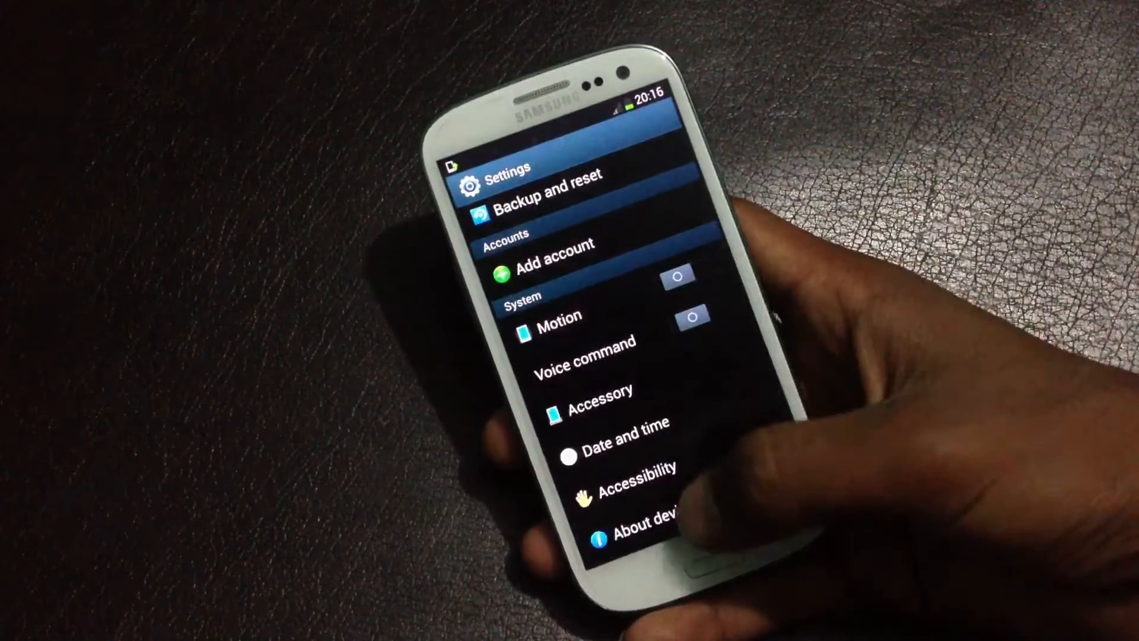
pyautogui.click(632, 524)
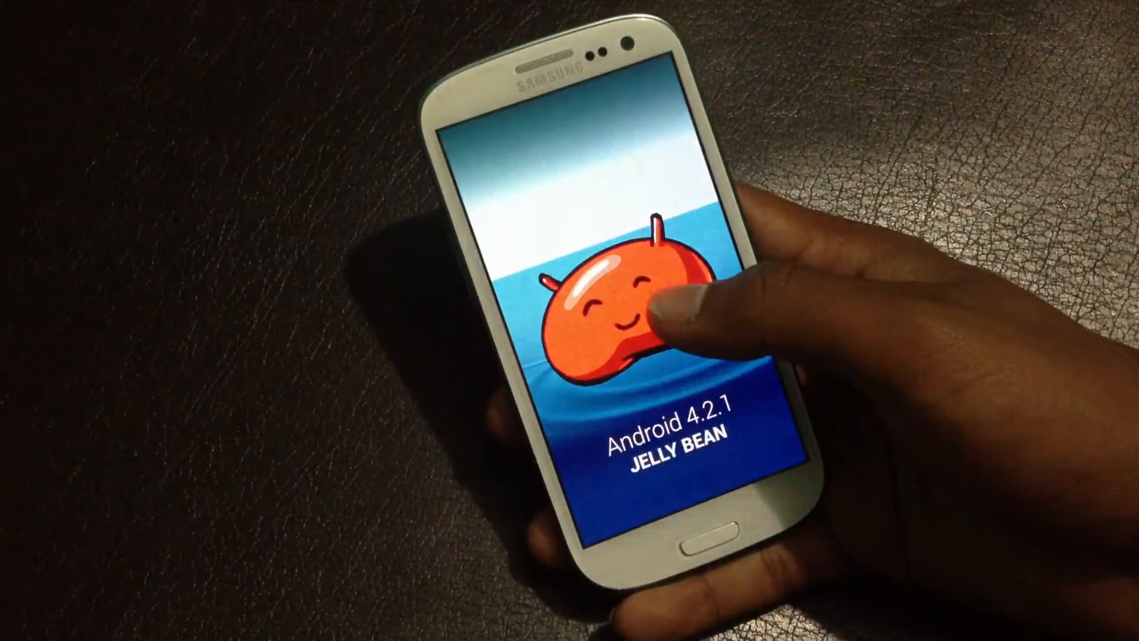
pyautogui.click(625, 305)
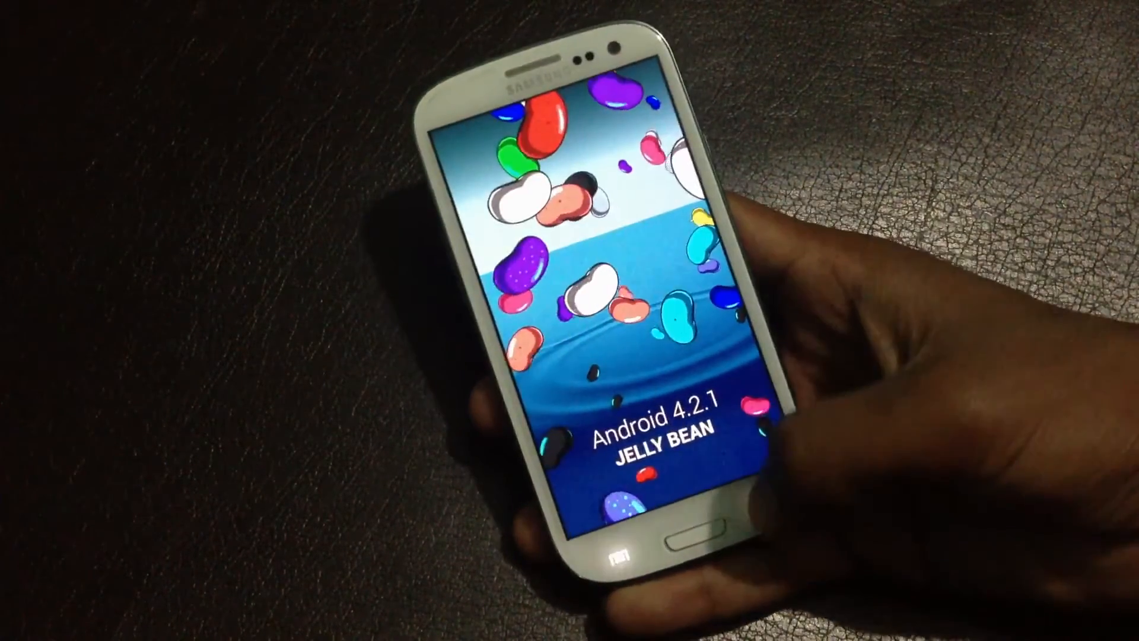